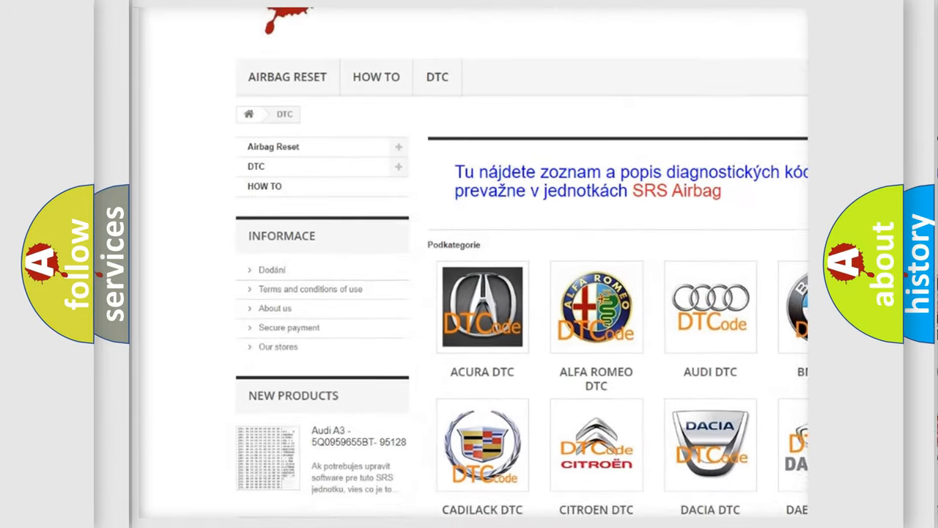
scroll(down, 3)
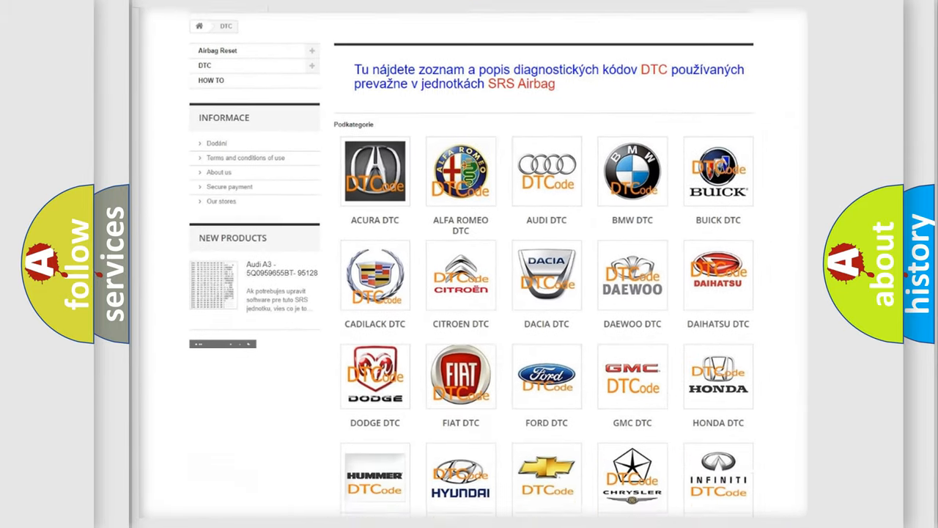
scroll(down, 3)
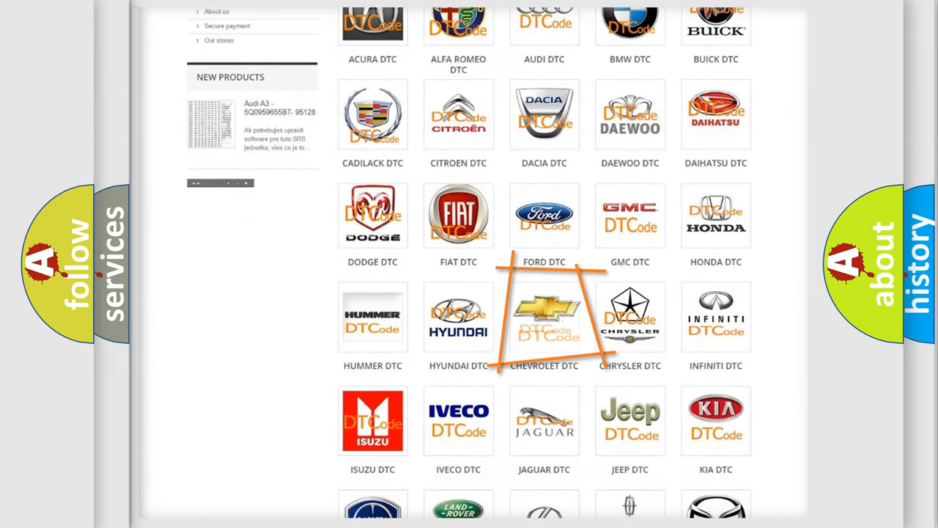